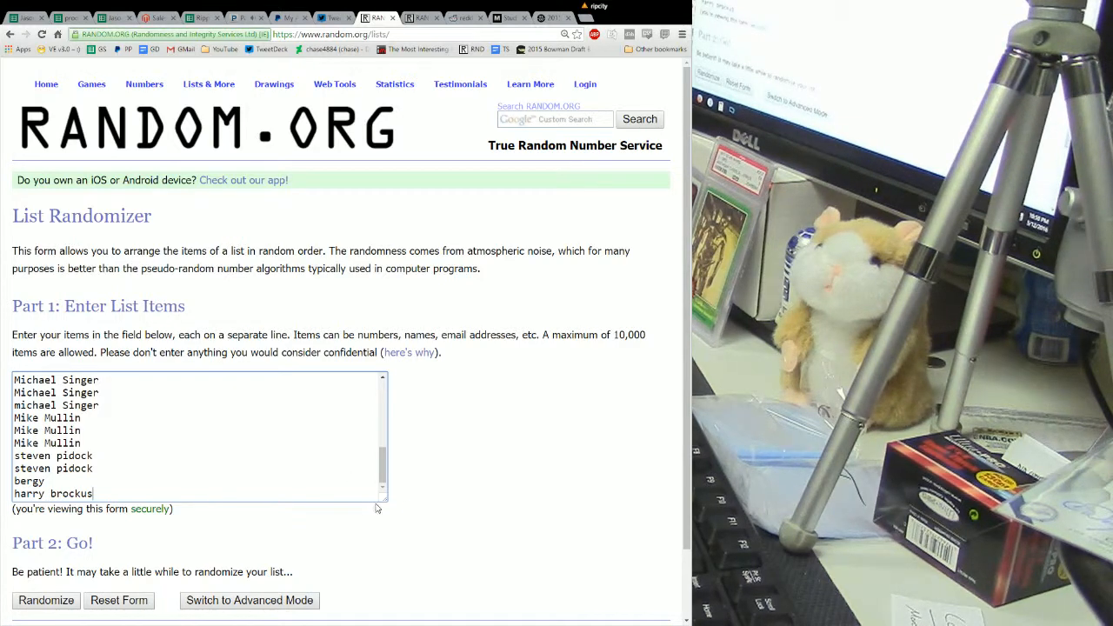
scroll(down, 3)
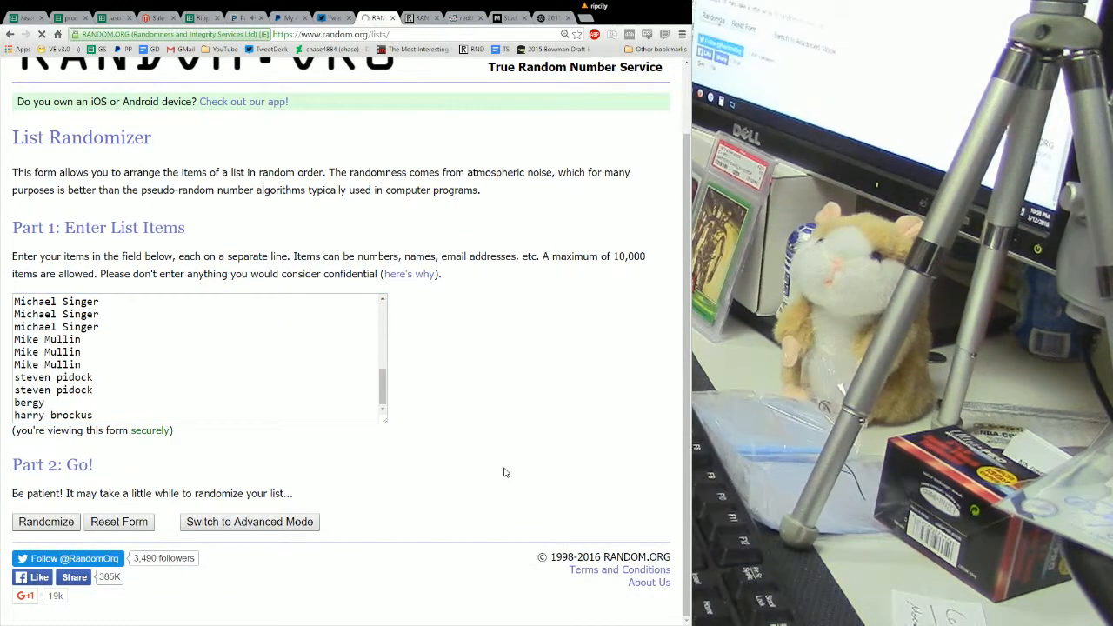
click(45, 521)
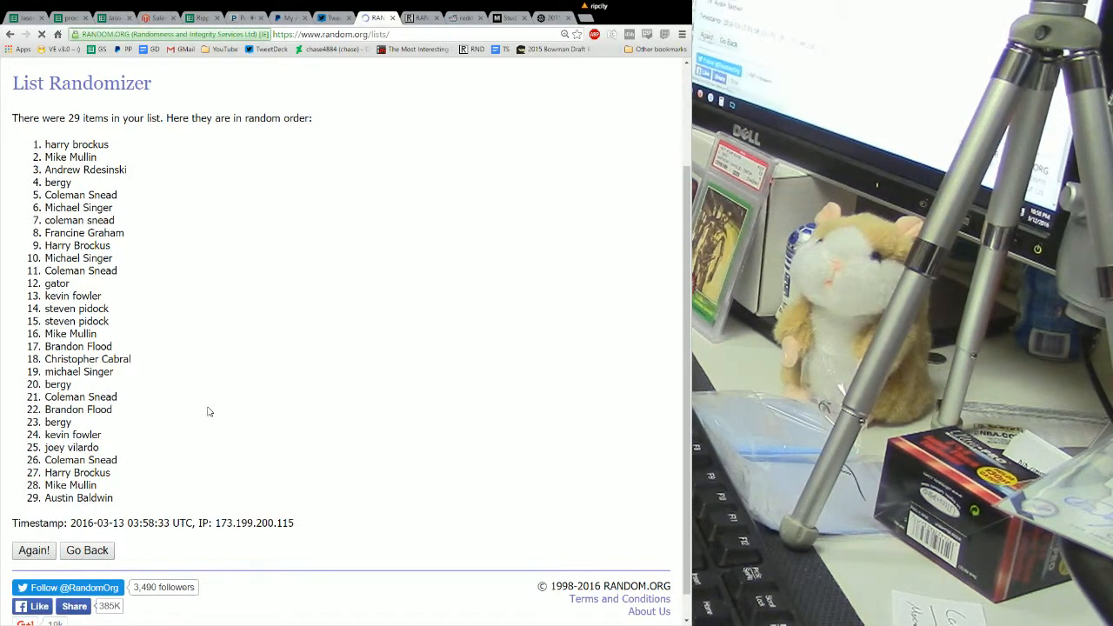
click(35, 550)
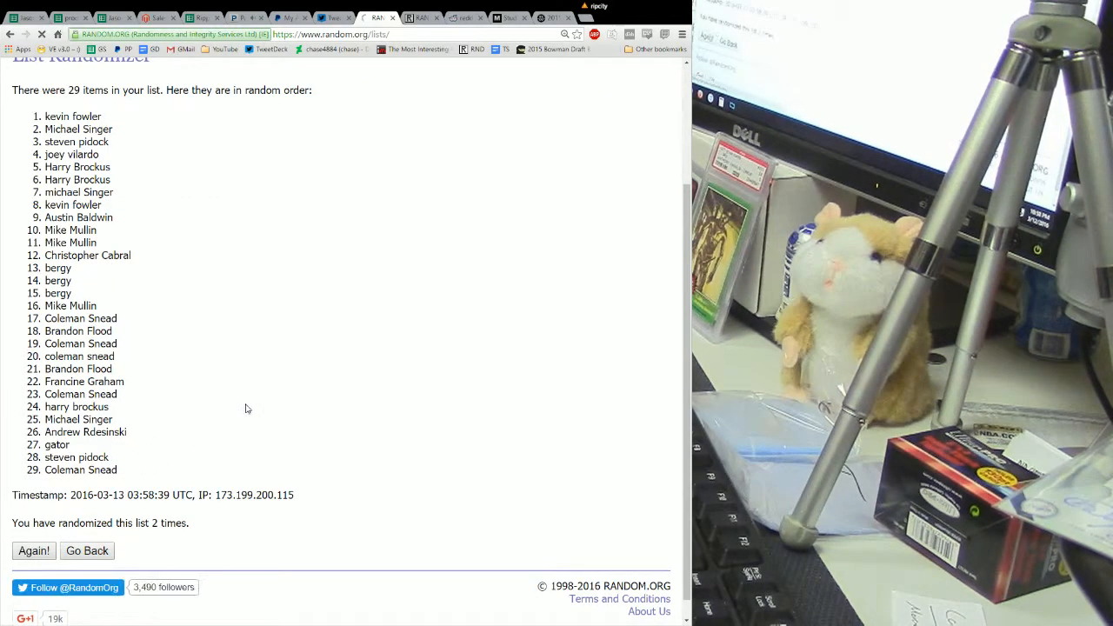
click(33, 549)
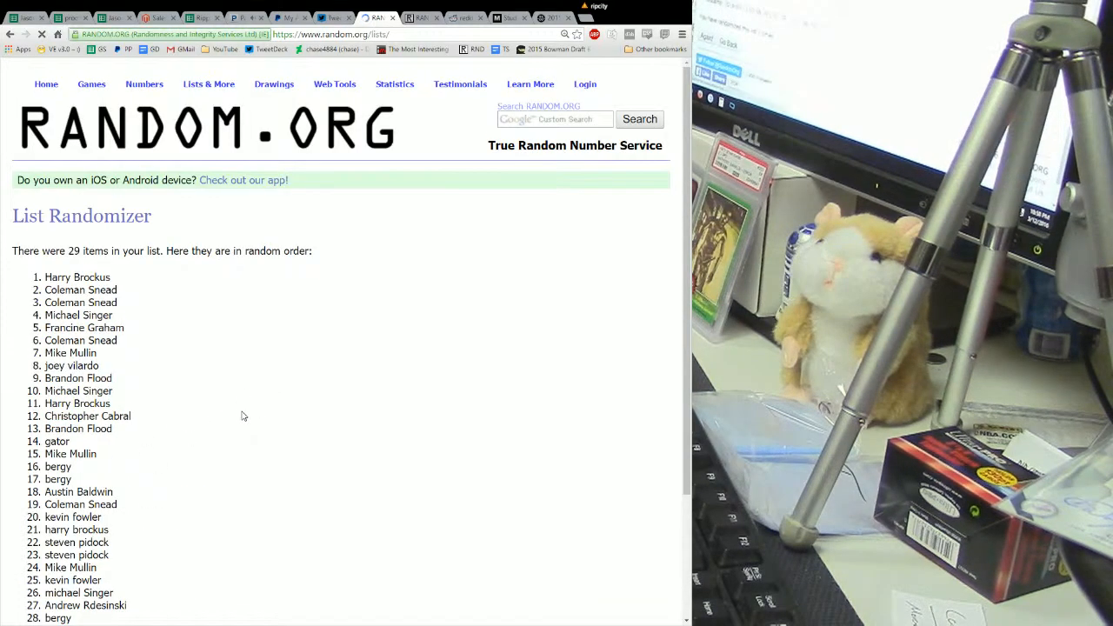
scroll(down, 3)
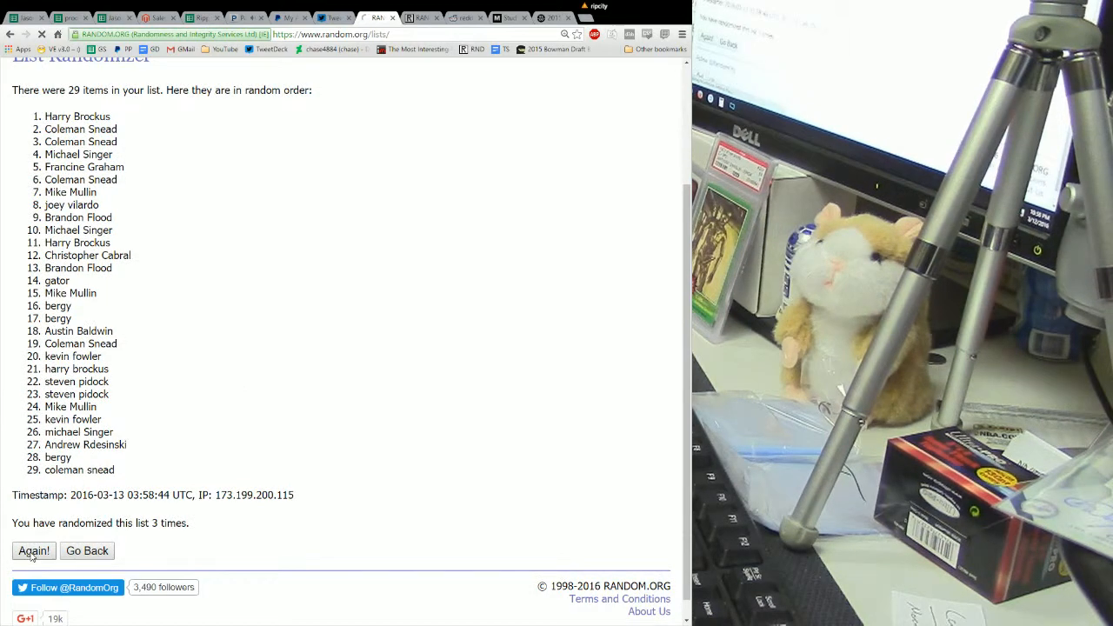
click(33, 549)
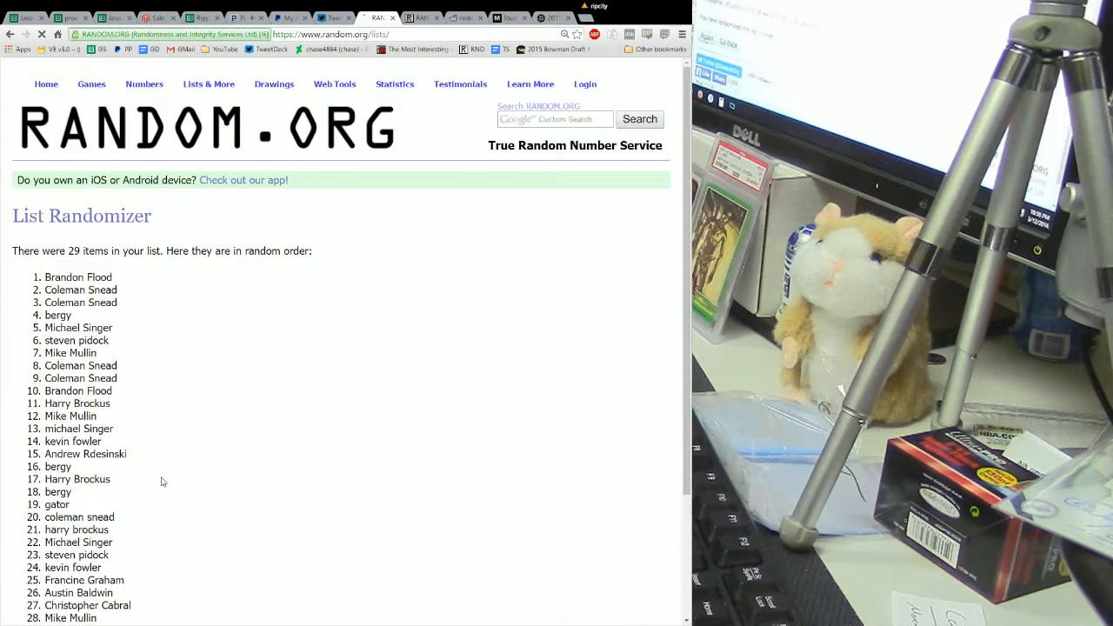
scroll(down, 3)
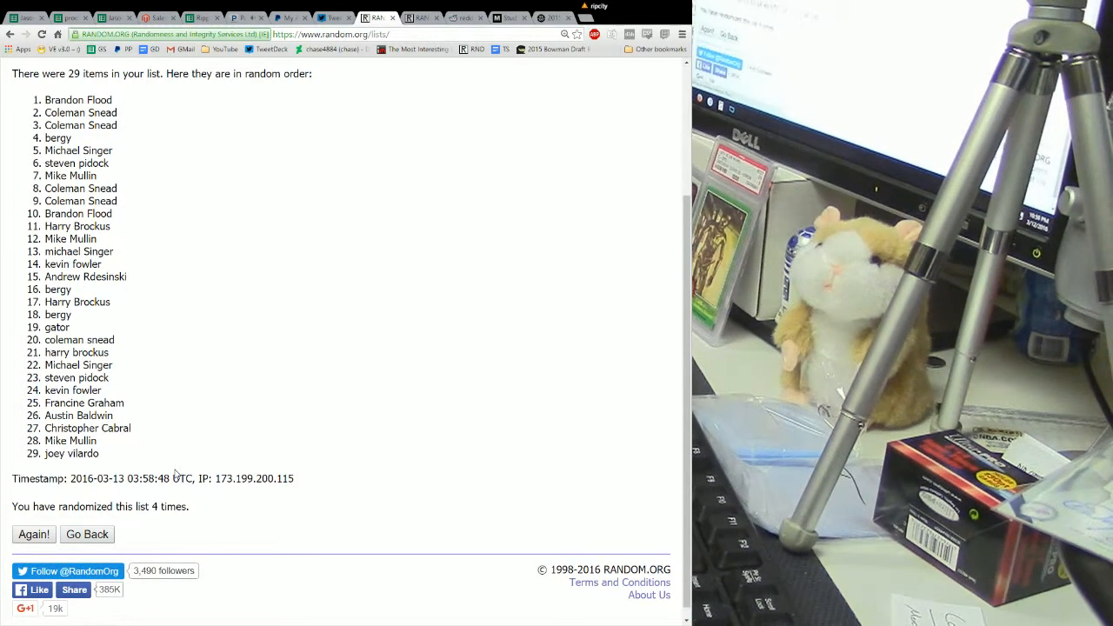
scroll(down, 3)
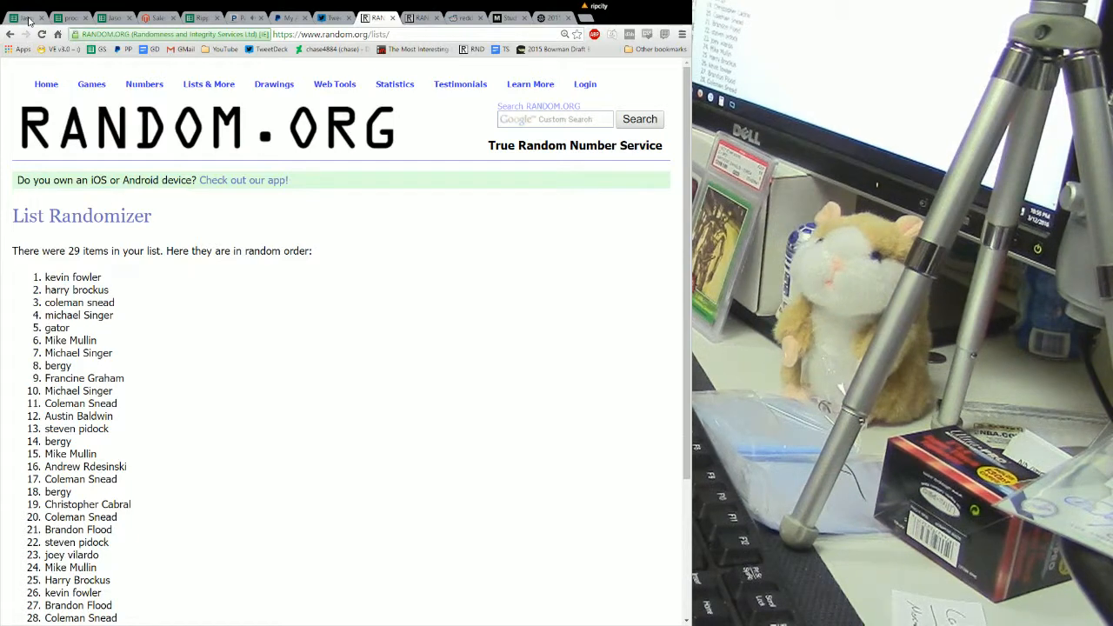
Step: Enter mariners with kevin fowler in the next empty row and select the A30:B58 team range
click(26, 18)
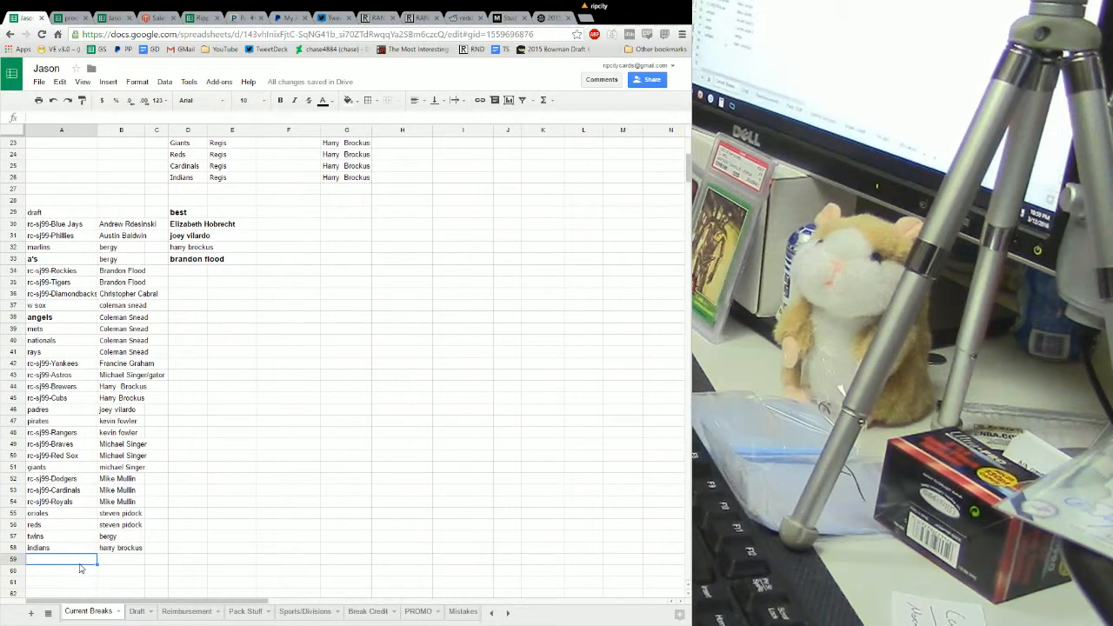
text(mariners)
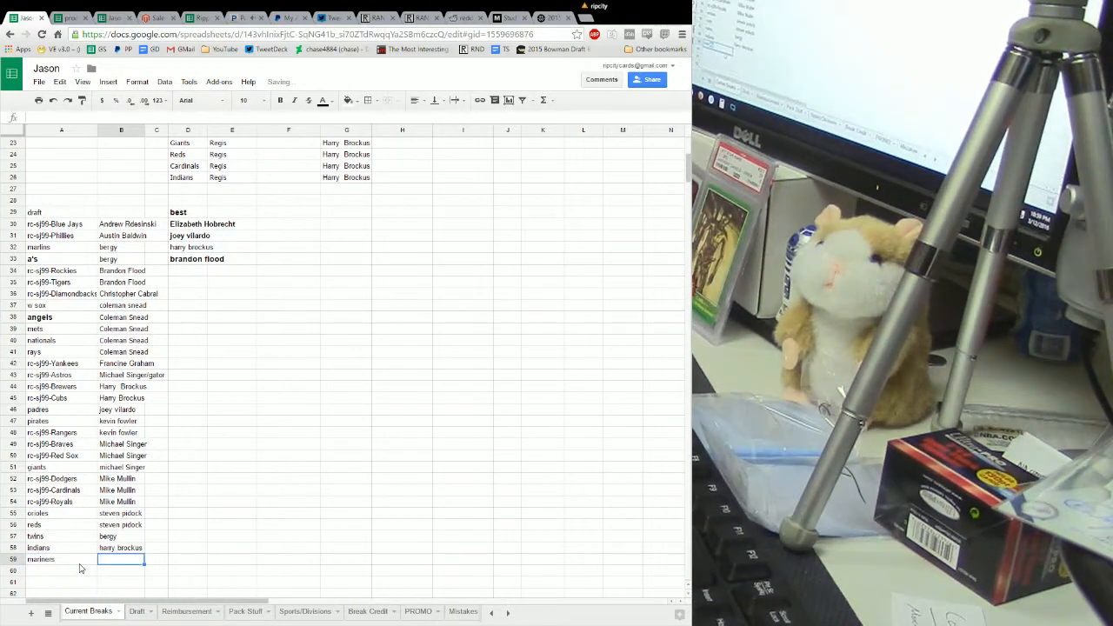
text(kevin fowler)
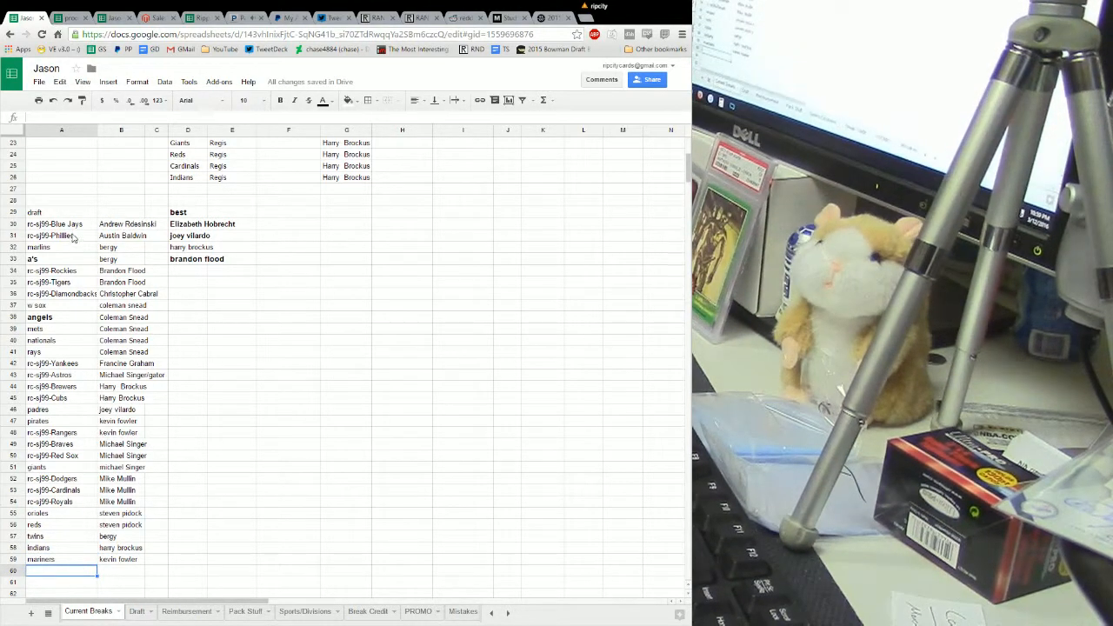
drag(188, 212, 188, 257)
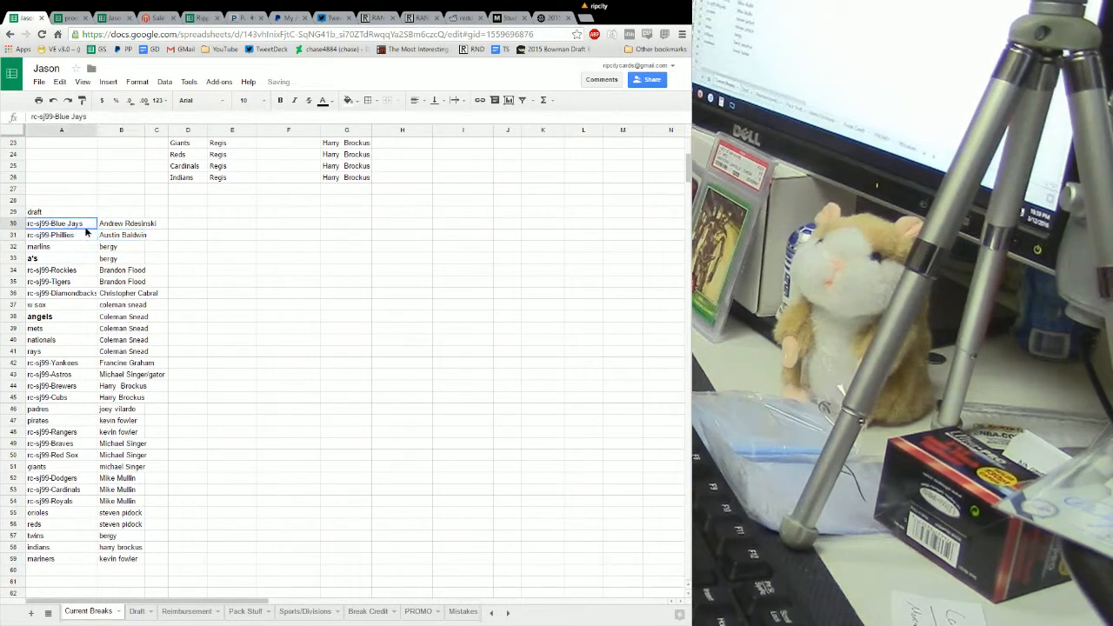
drag(61, 223, 122, 560)
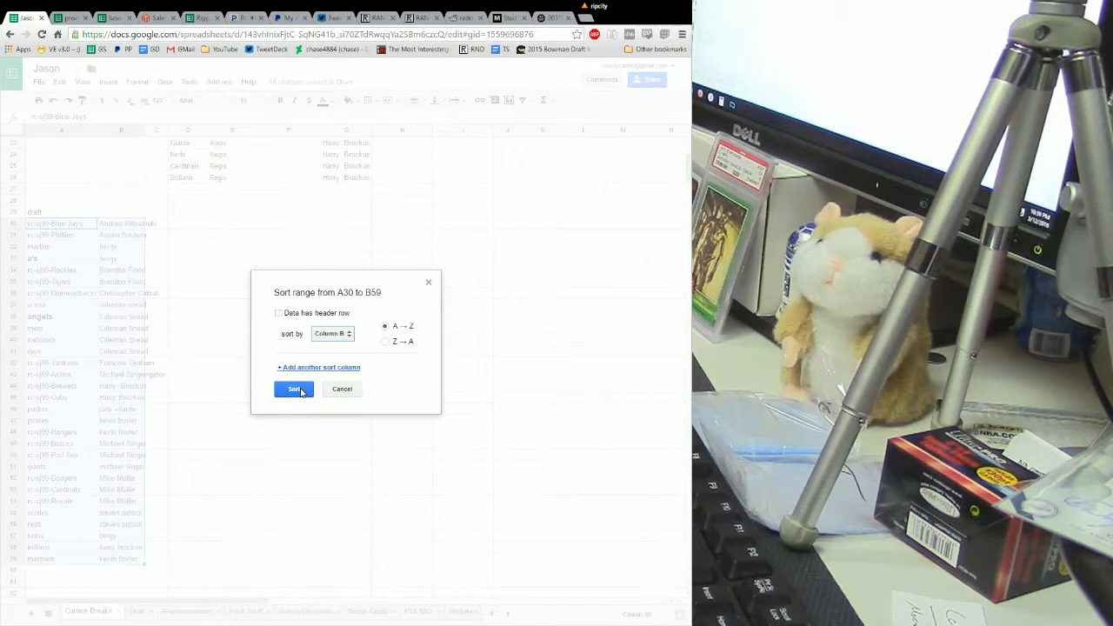
Step: Sort the selected team rows A to Z by the assigned name in column B
click(294, 389)
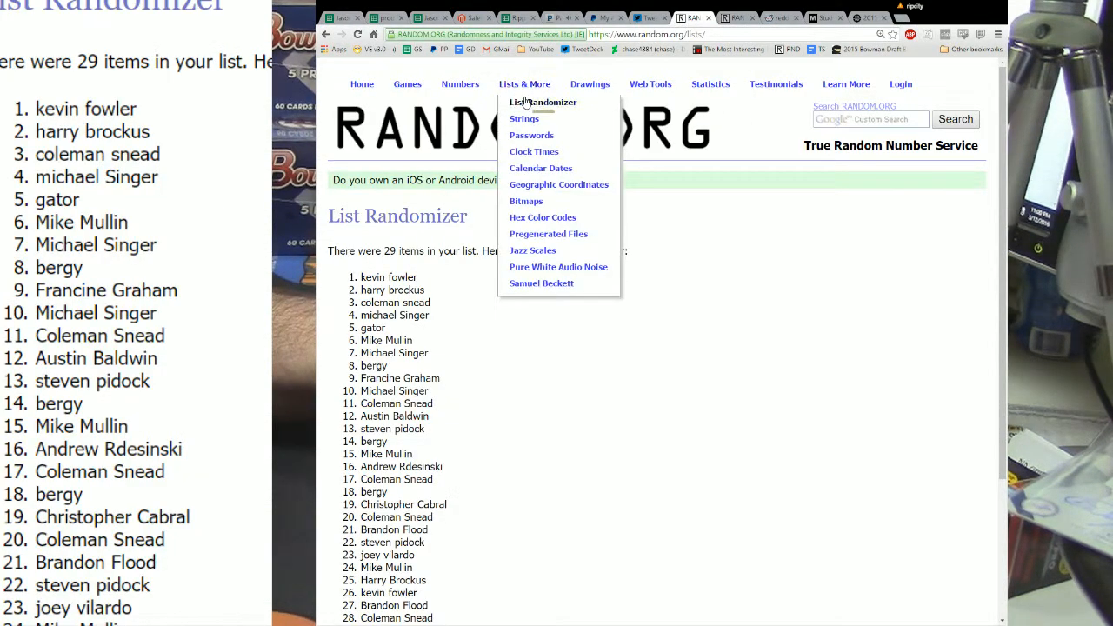
click(542, 101)
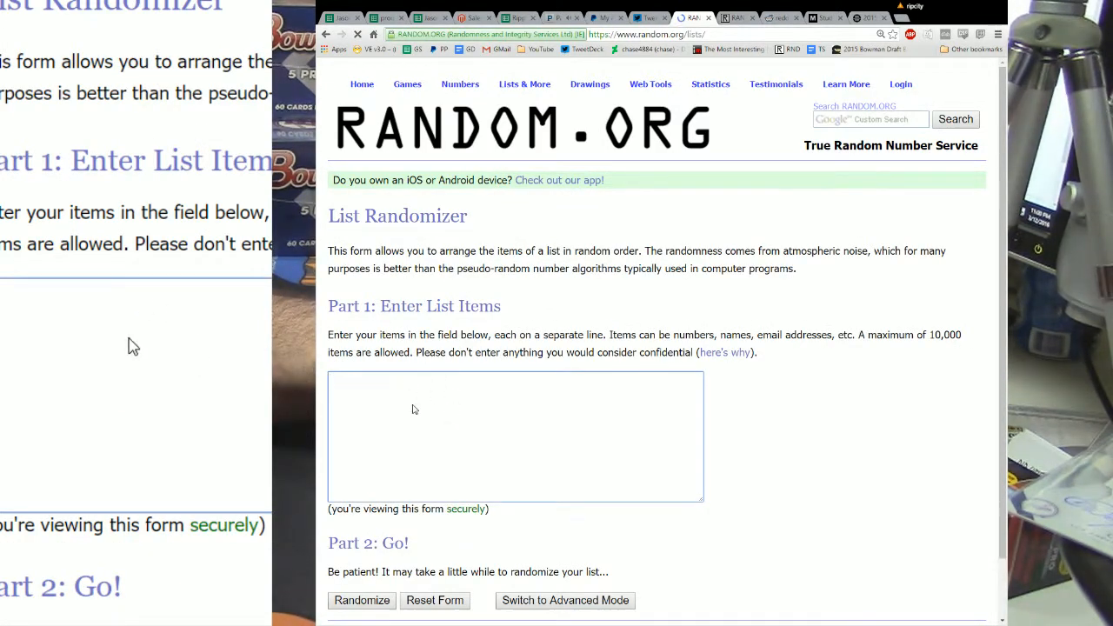
text(kevin fowler)
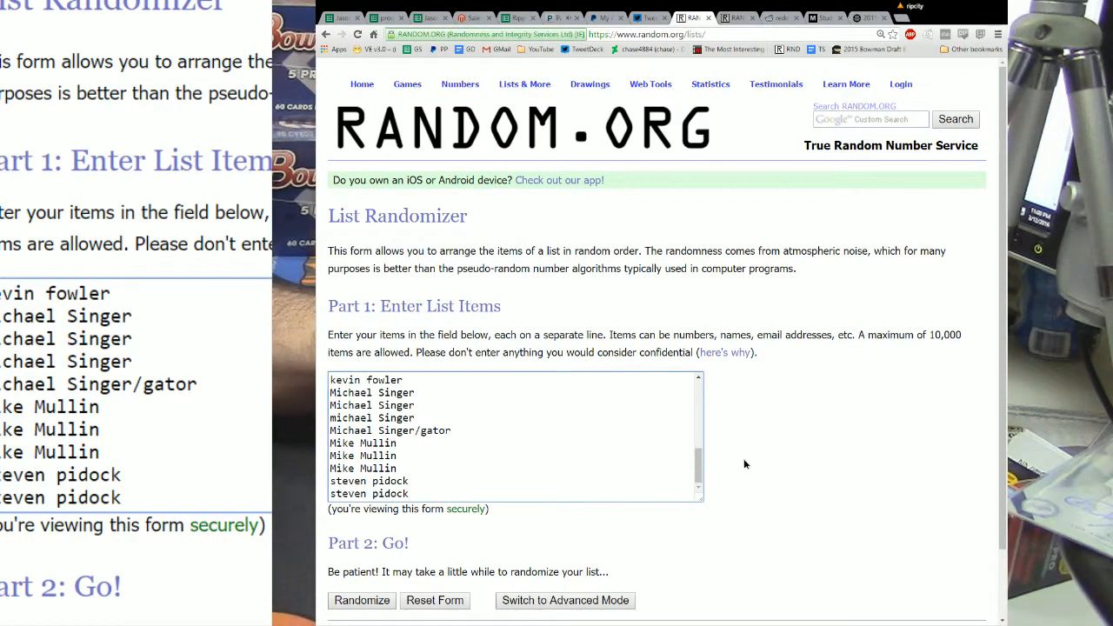
scroll(down, 3)
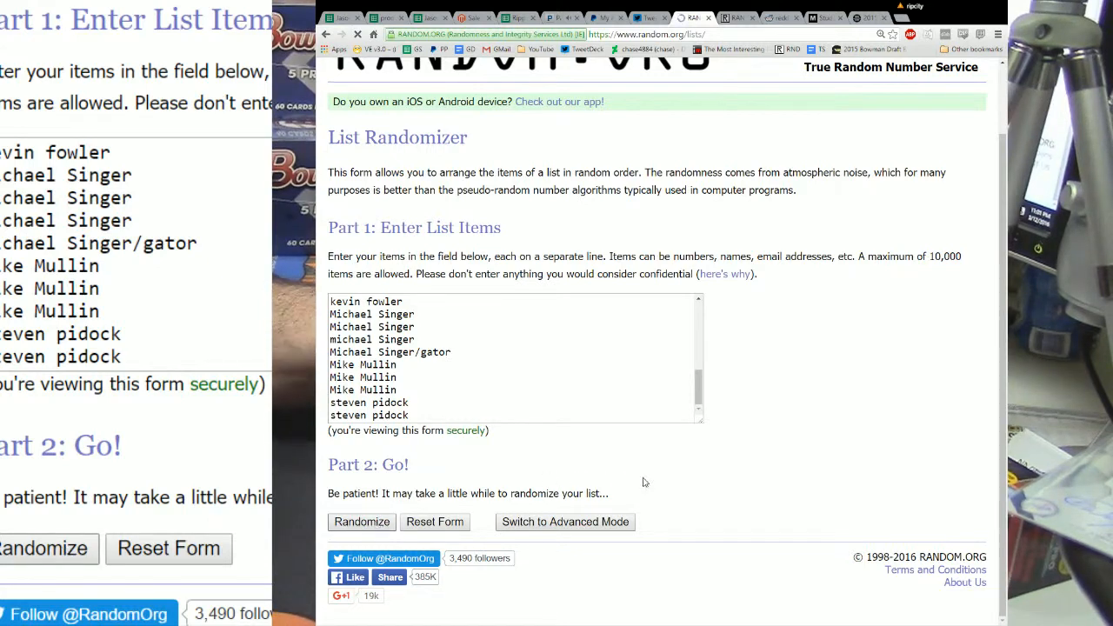
Step: Randomize the 30-name list five times and select the top result, coleman snead
click(362, 522)
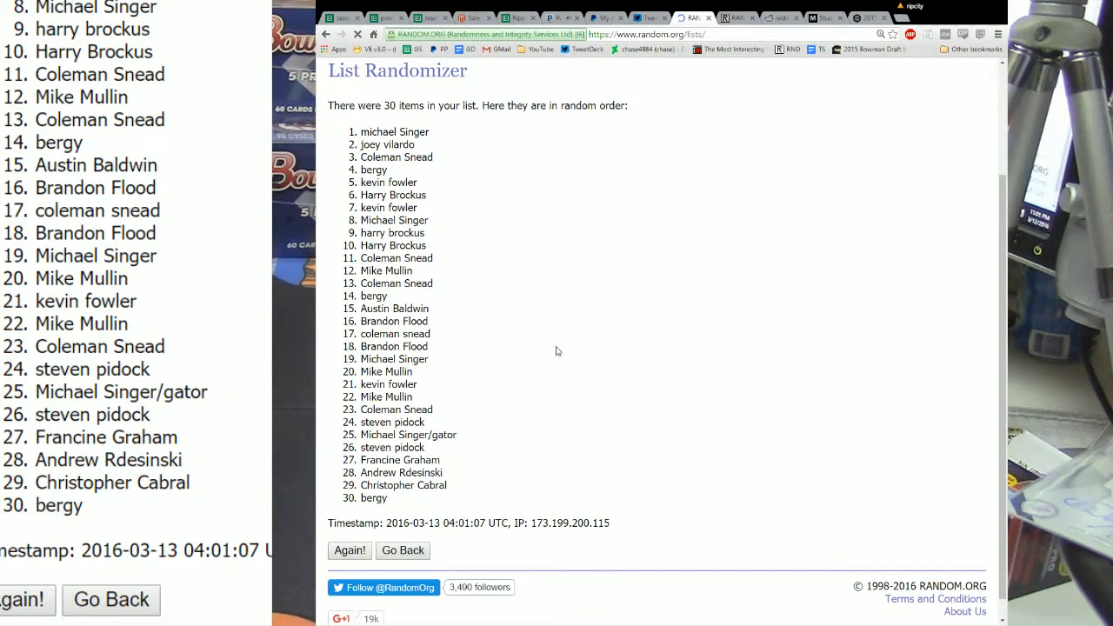
click(350, 550)
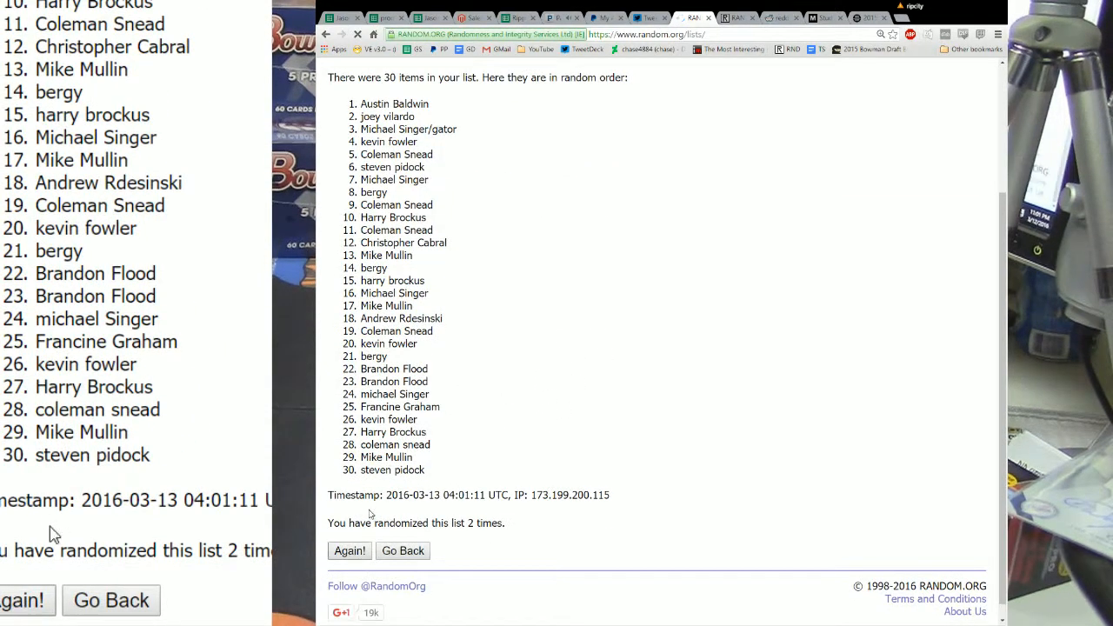
click(350, 549)
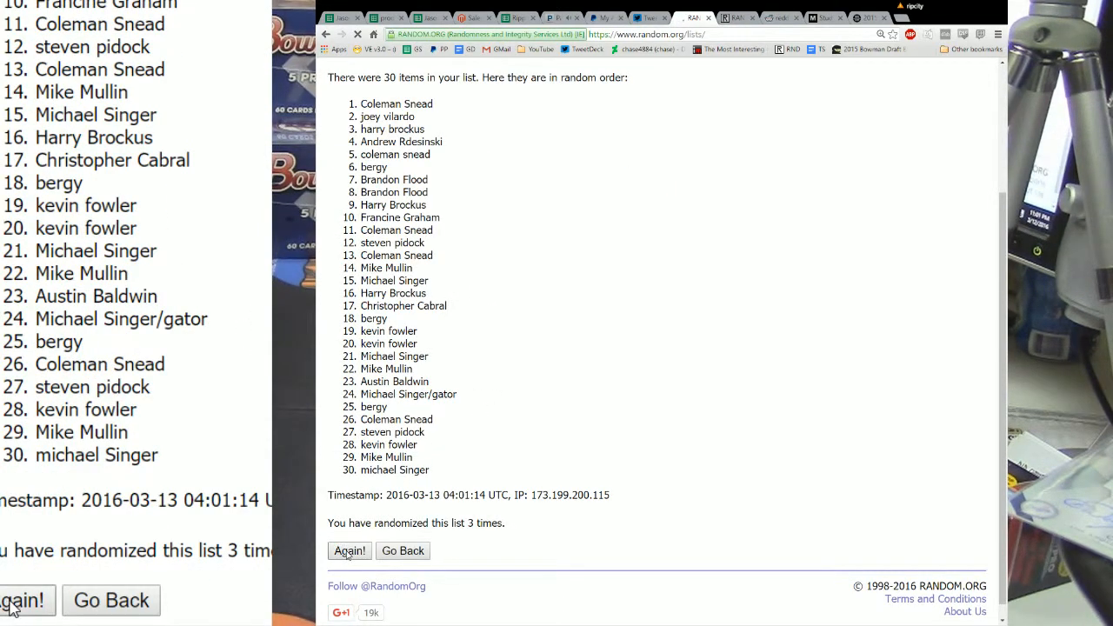
click(349, 550)
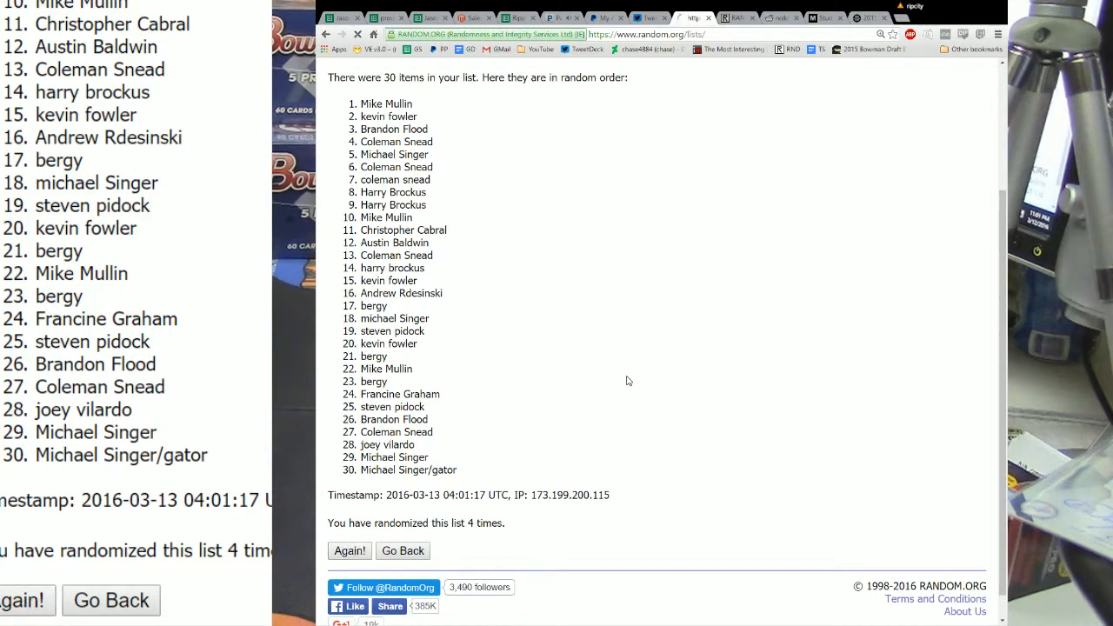
click(350, 550)
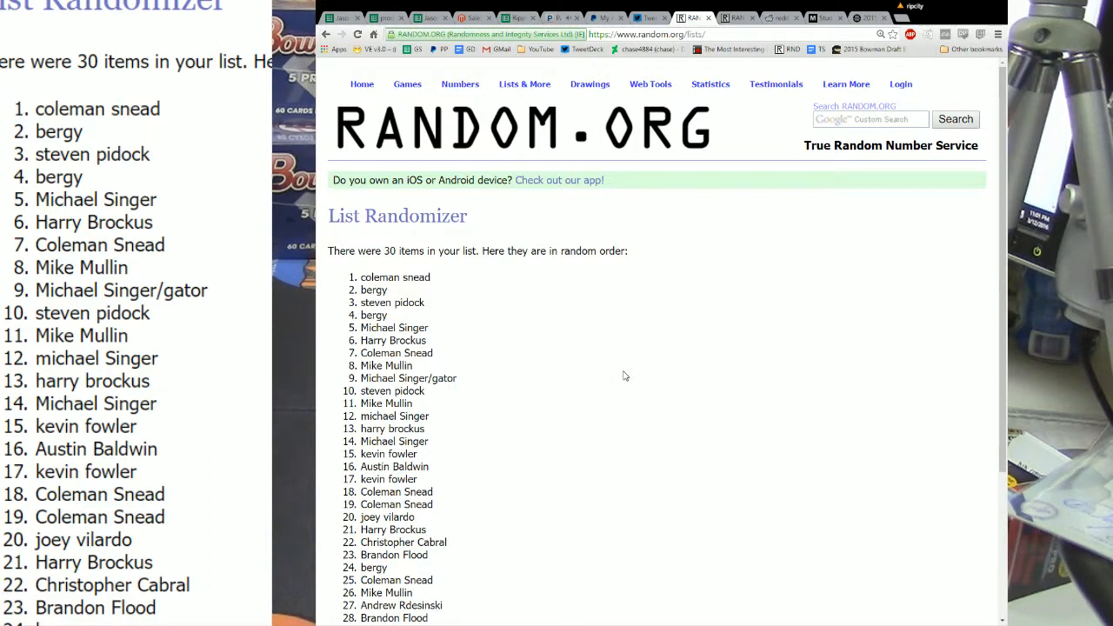
mouse_move(557, 289)
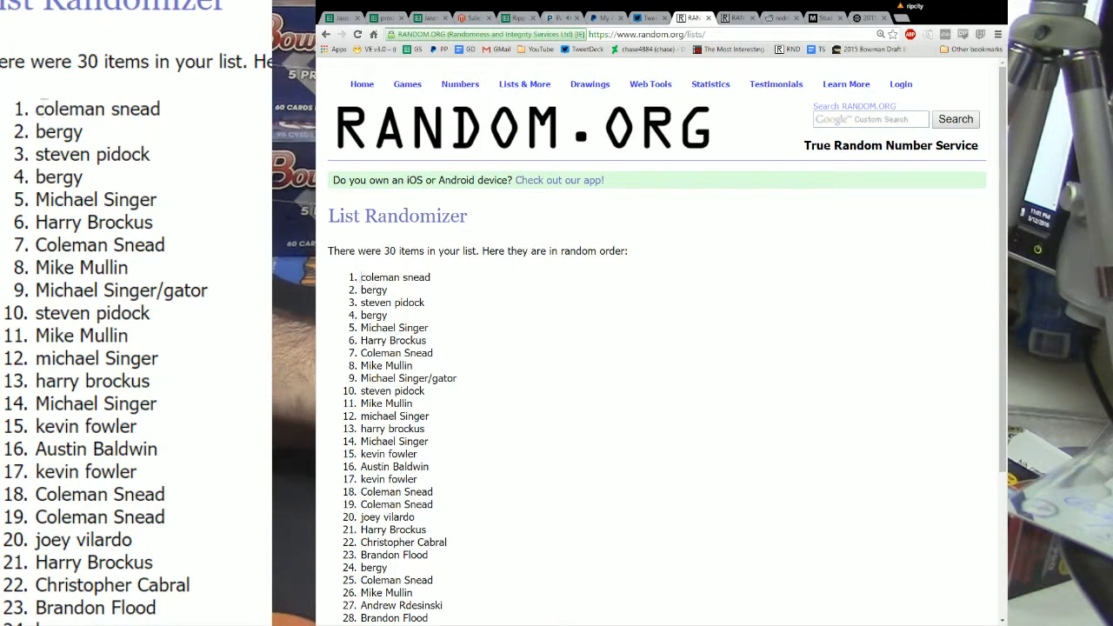
double_click(393, 276)
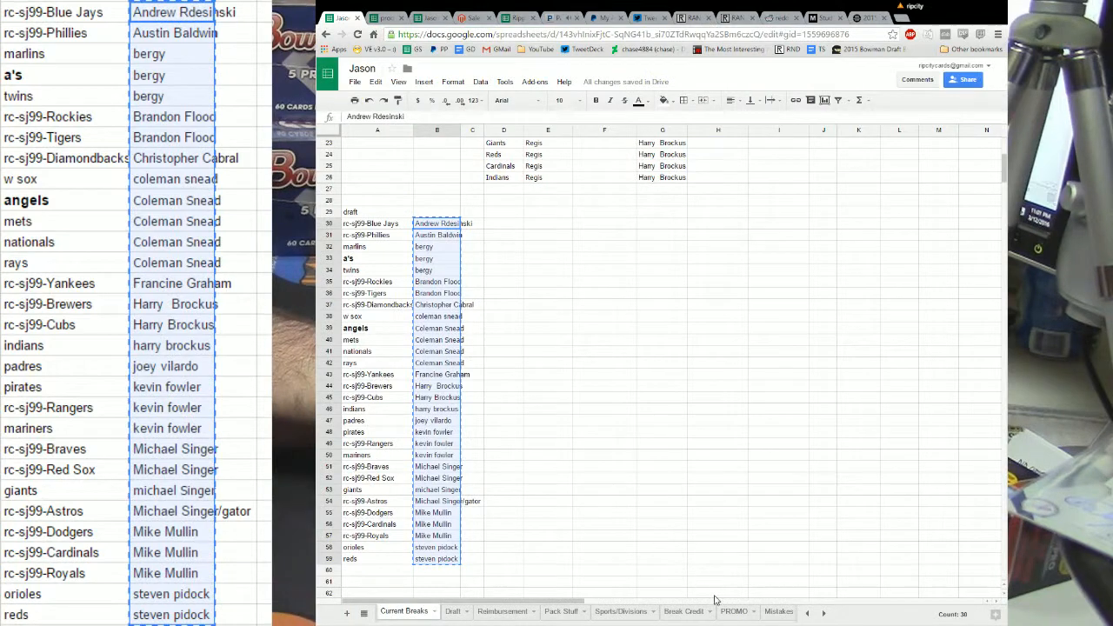
click(734, 611)
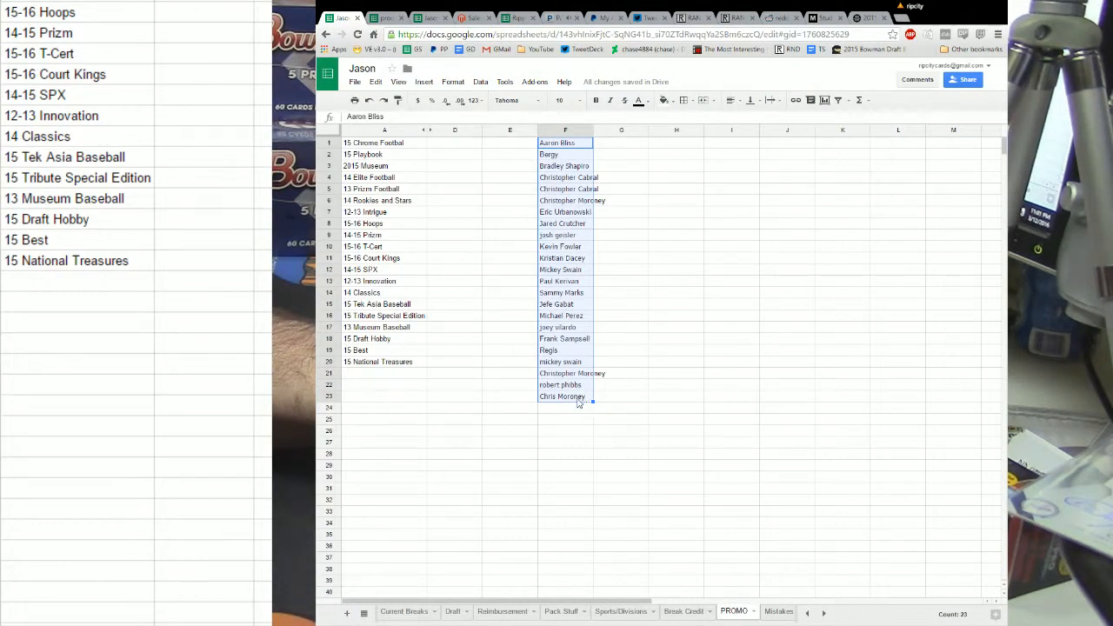
right_click(565, 407)
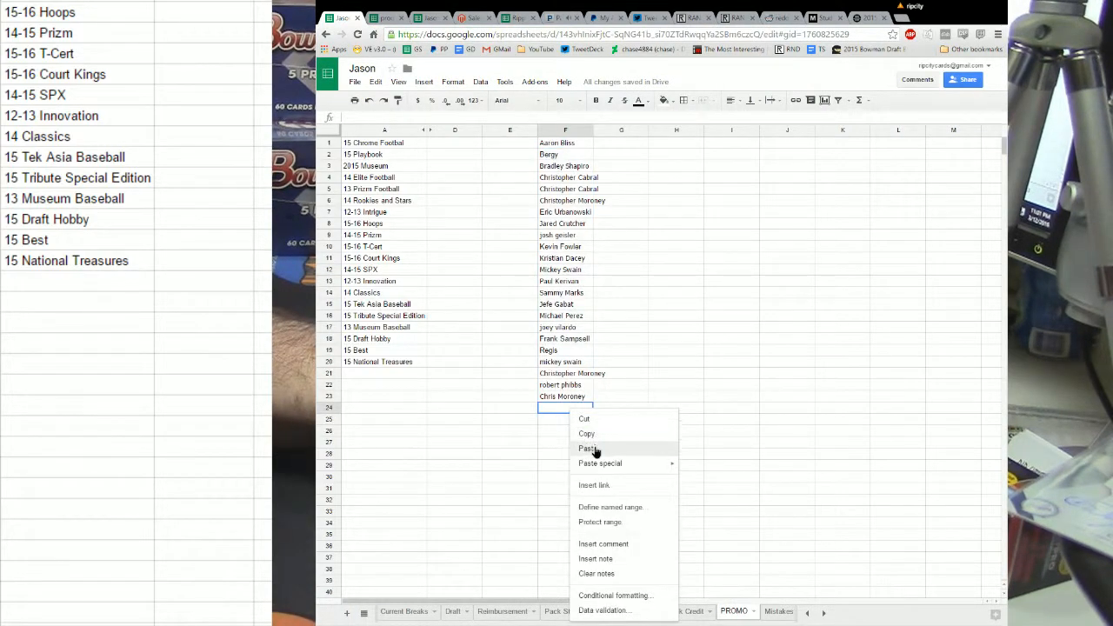
click(588, 449)
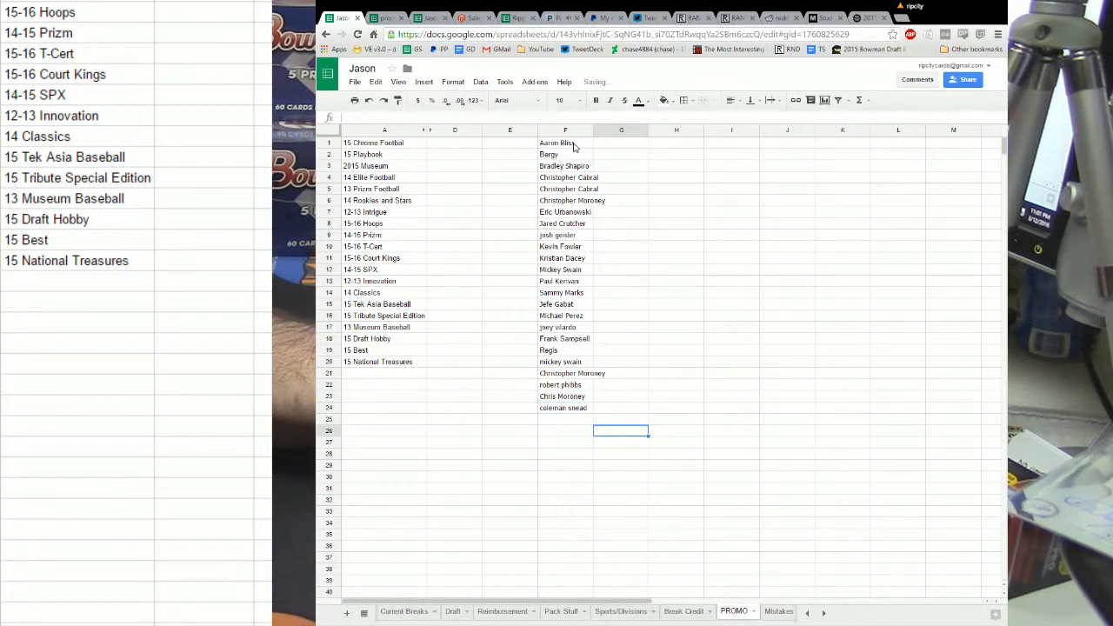
click(566, 142)
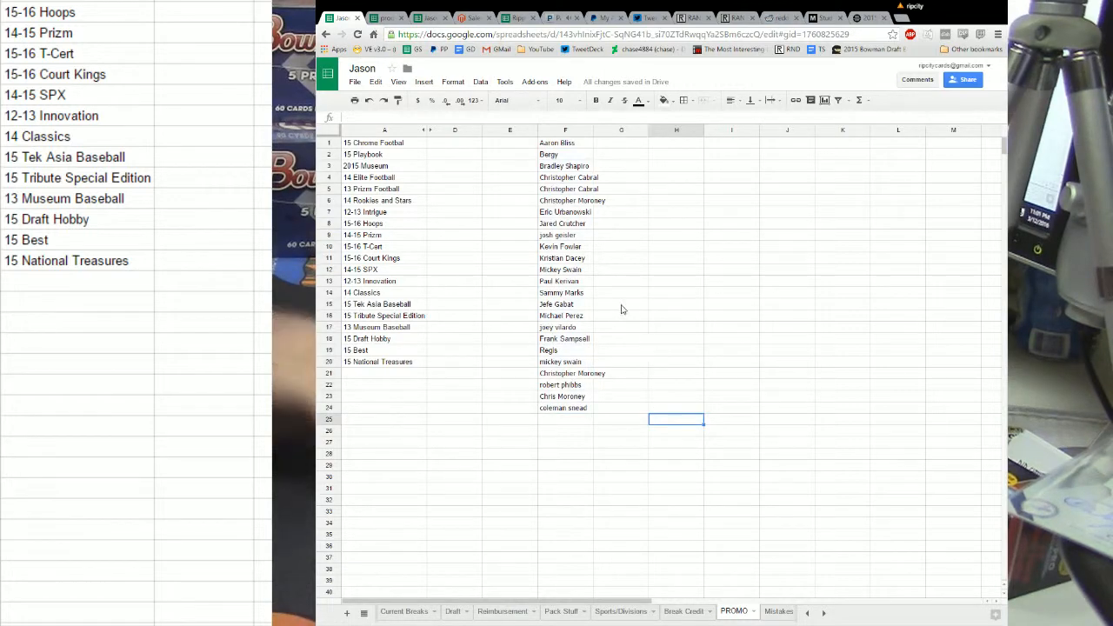
click(454, 442)
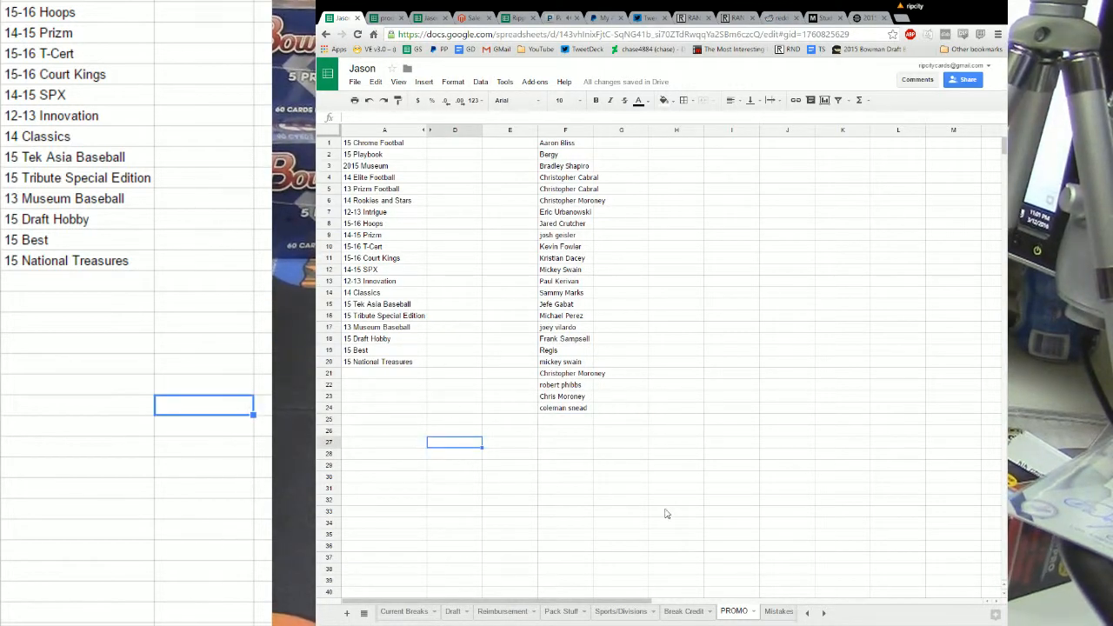